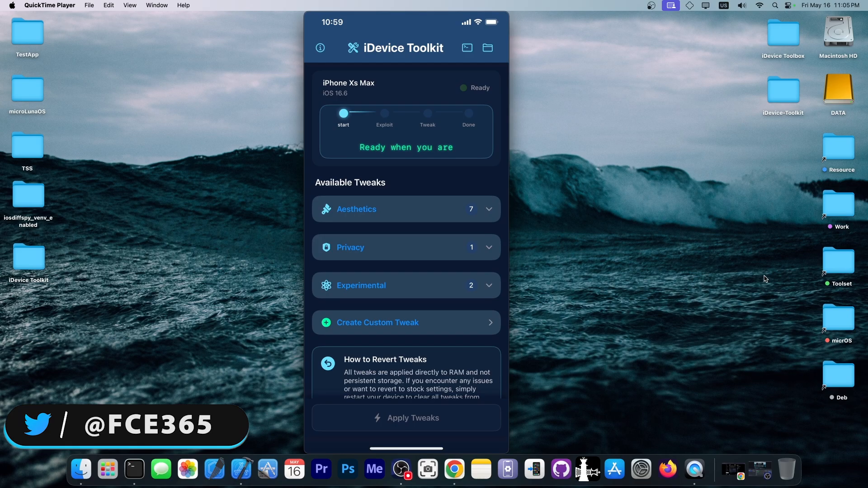
Expand the Aesthetics tweak category to list its seven tweaks
scroll("down", 3)
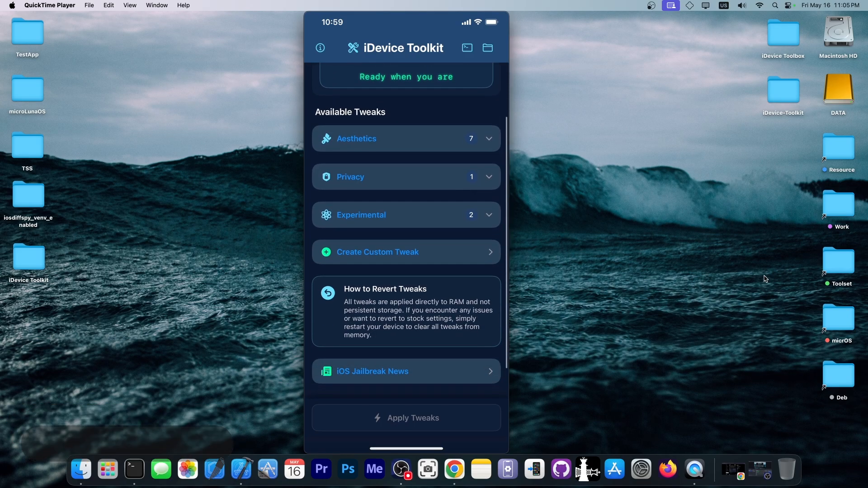
left_click(406, 139)
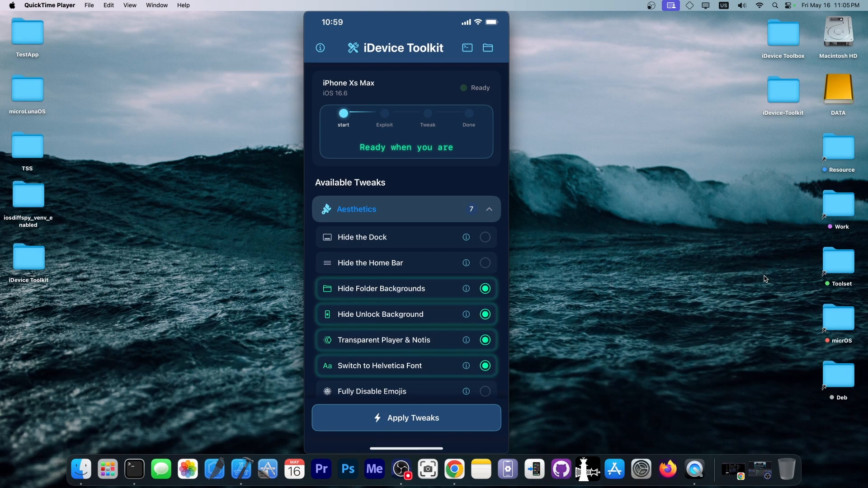
scroll("down", 3)
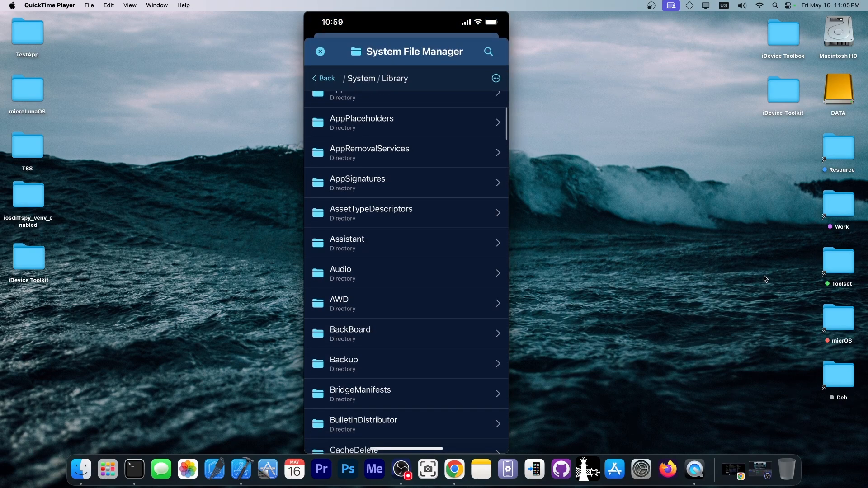
Scroll through the /System/Library folder list in the System File Manager
scroll("down", 3)
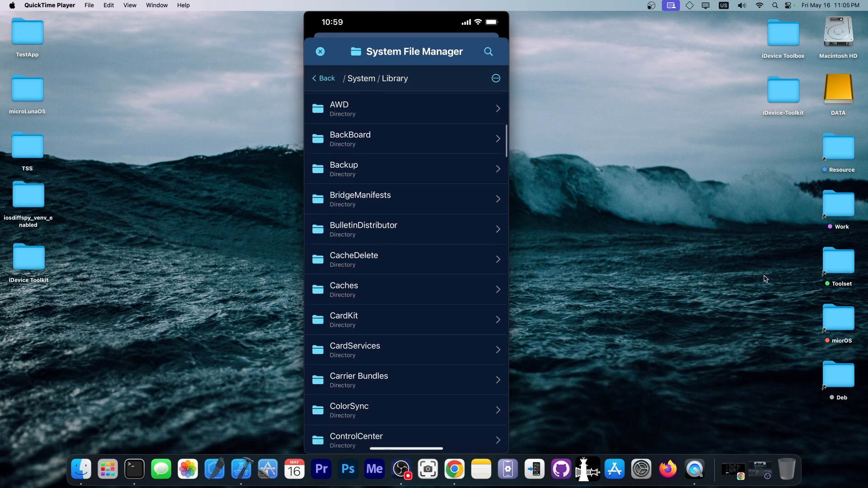
scroll("down", 3)
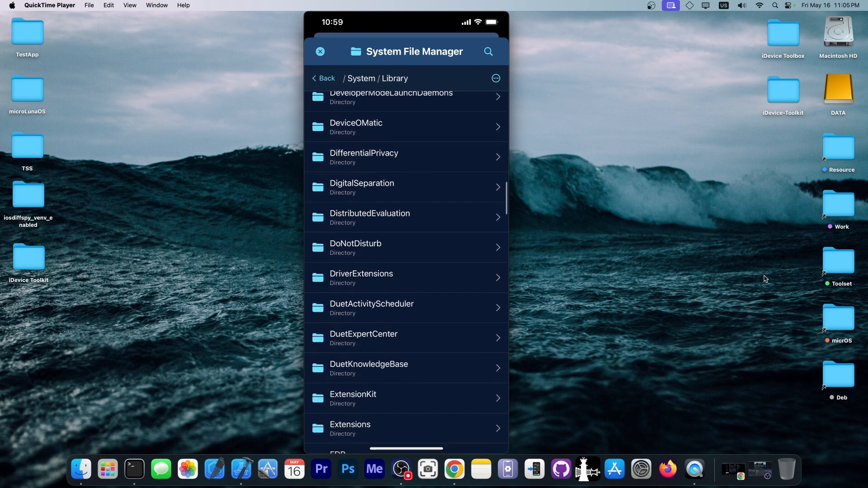
scroll("down", 3)
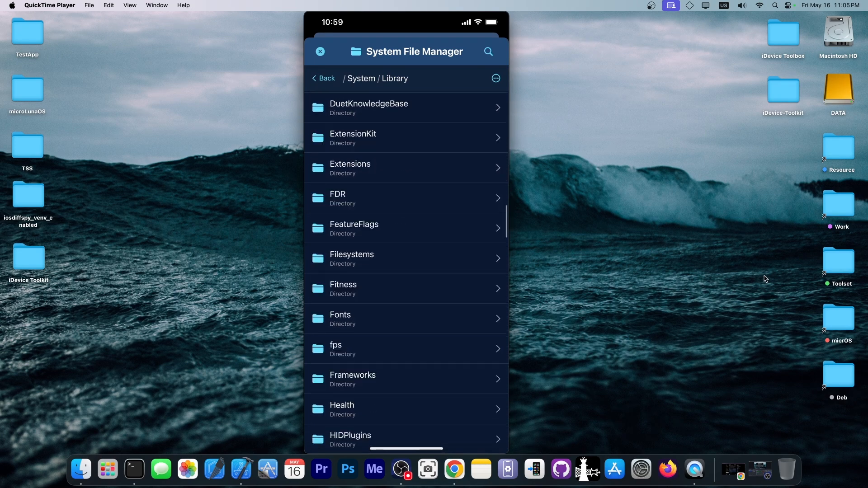
scroll("up", 3)
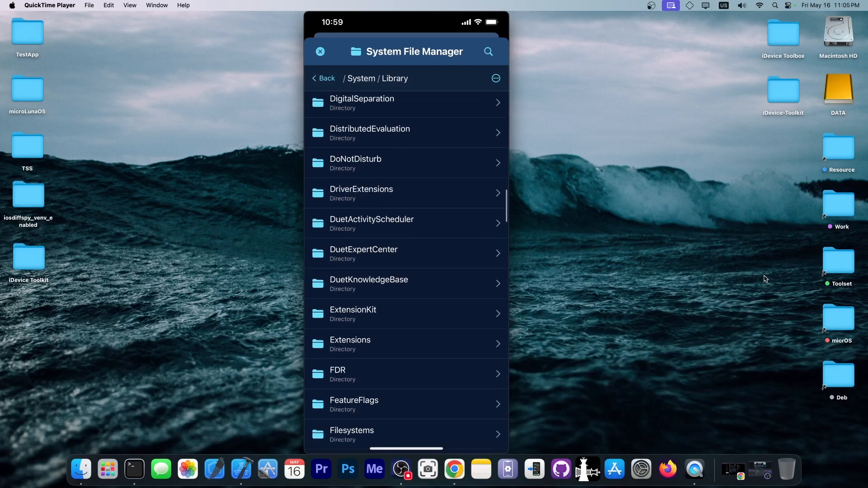
Drill into DigitalSeparation > SharingSources and bring up Info.plist's action prompt
left_click(362, 102)
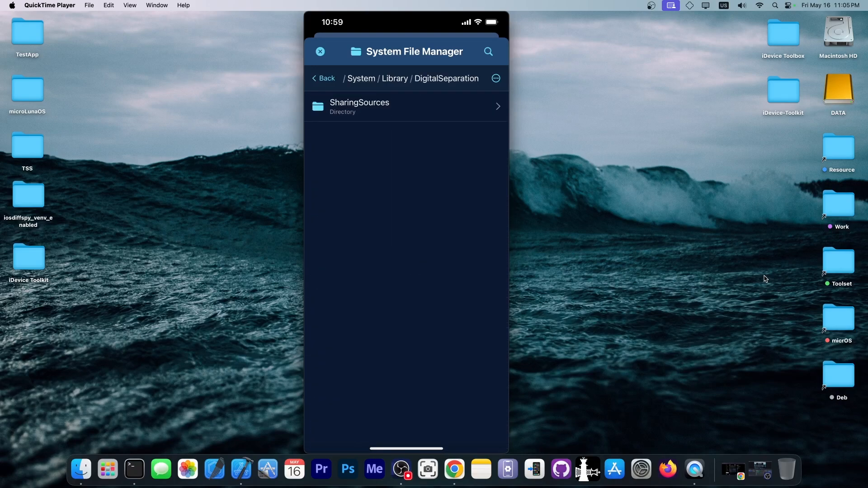
left_click(359, 107)
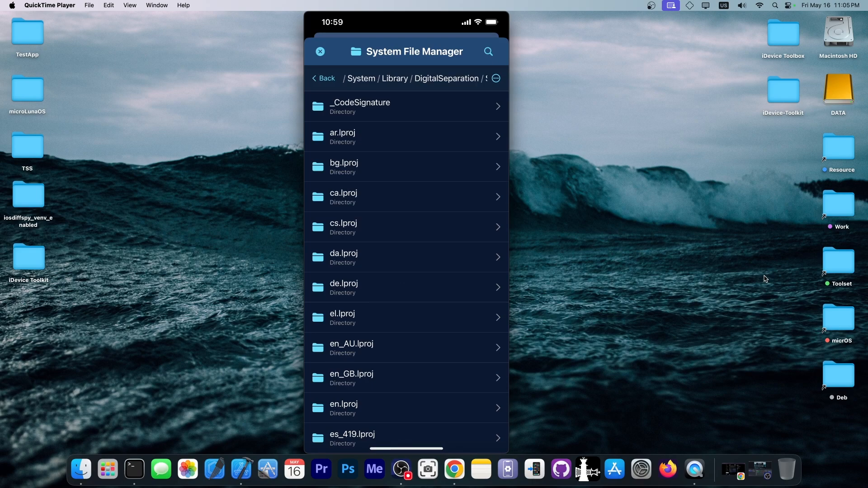
left_click(346, 355)
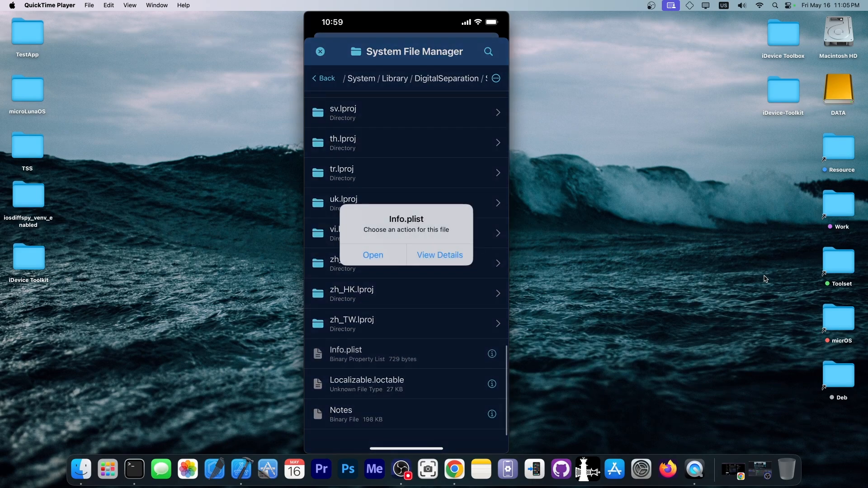
View Info.plist's XML contents and file details, then return up toward the Library folders
left_click(373, 255)
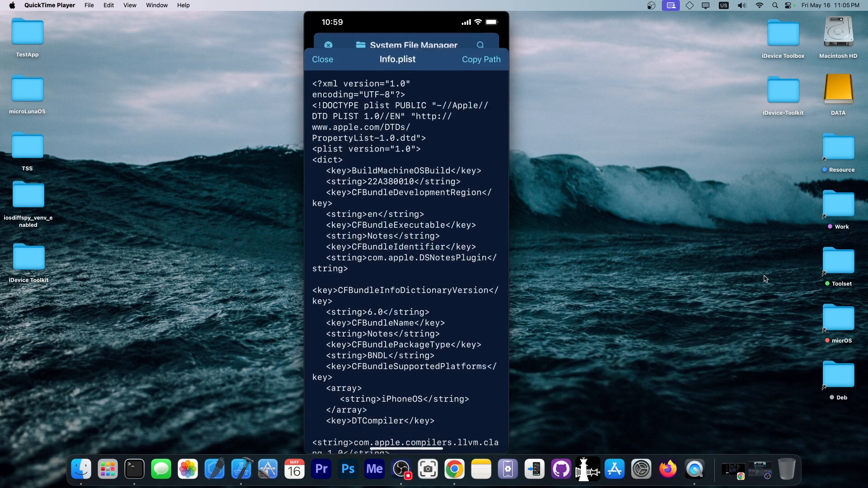
scroll("down", 3)
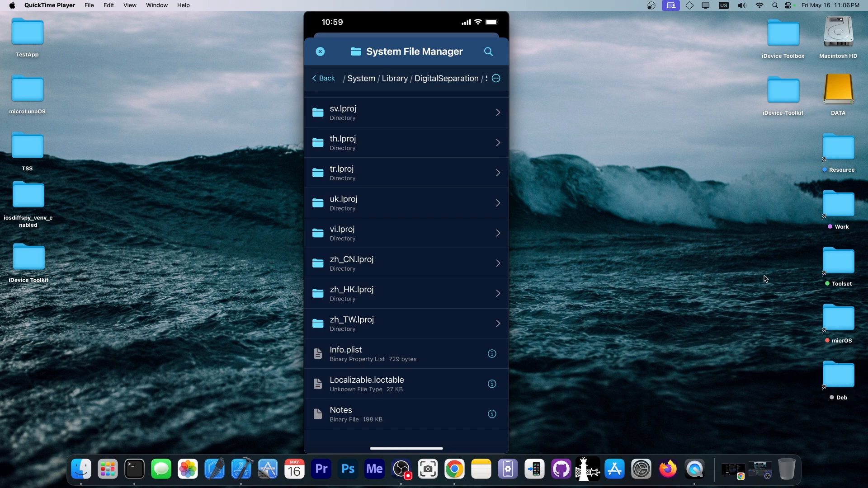
left_click(491, 353)
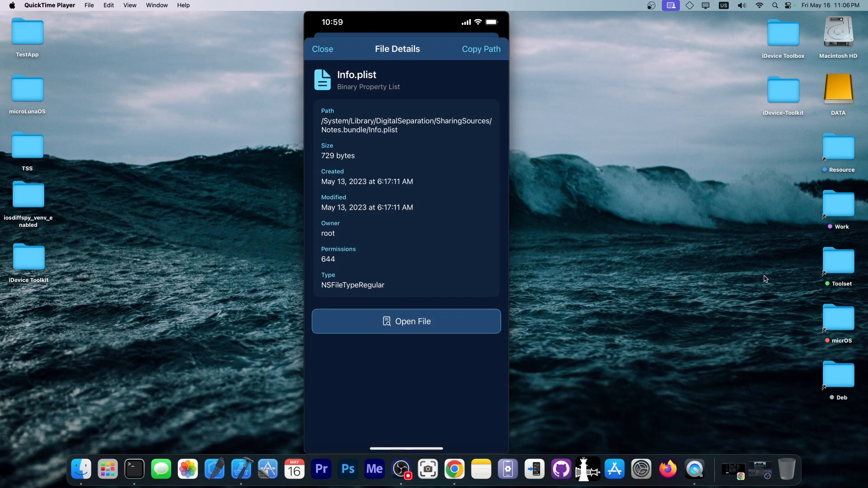
left_click(321, 49)
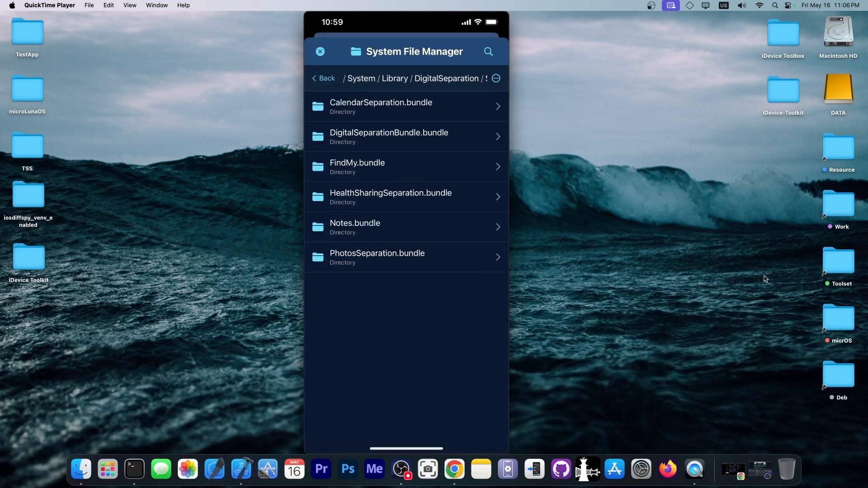
left_click(323, 77)
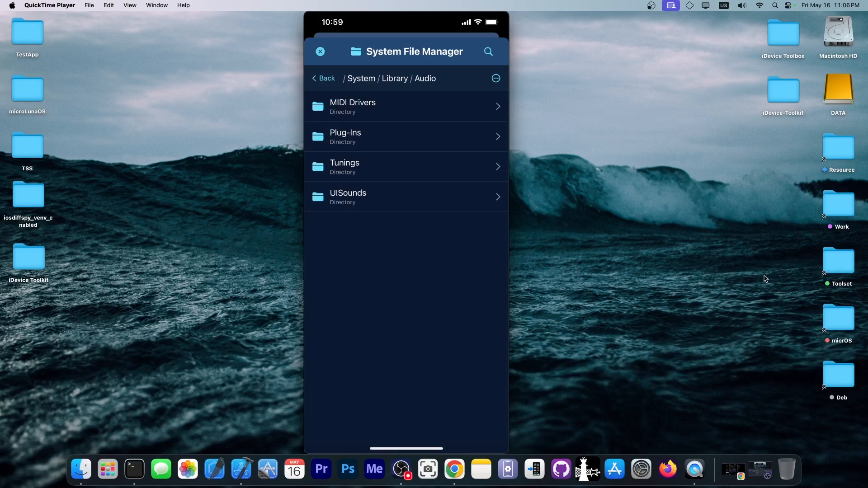
Preview the ct-busy.caf sound from the Audio/UISounds folder
left_click(347, 196)
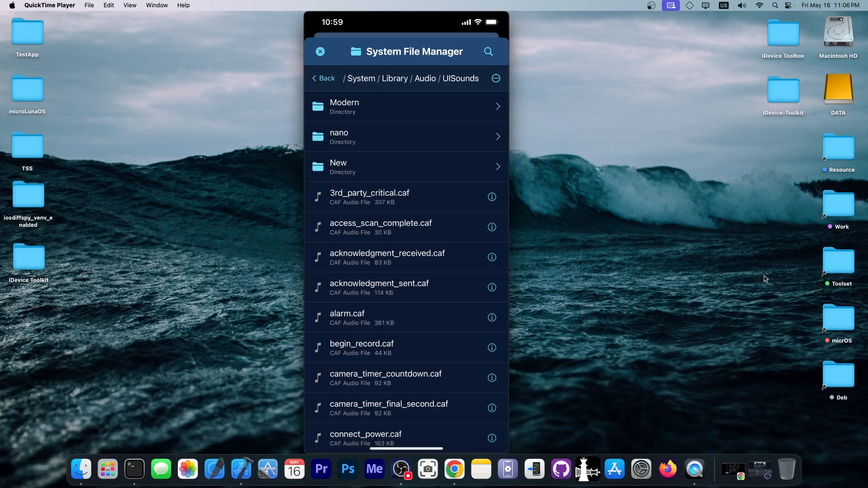
scroll("down", 3)
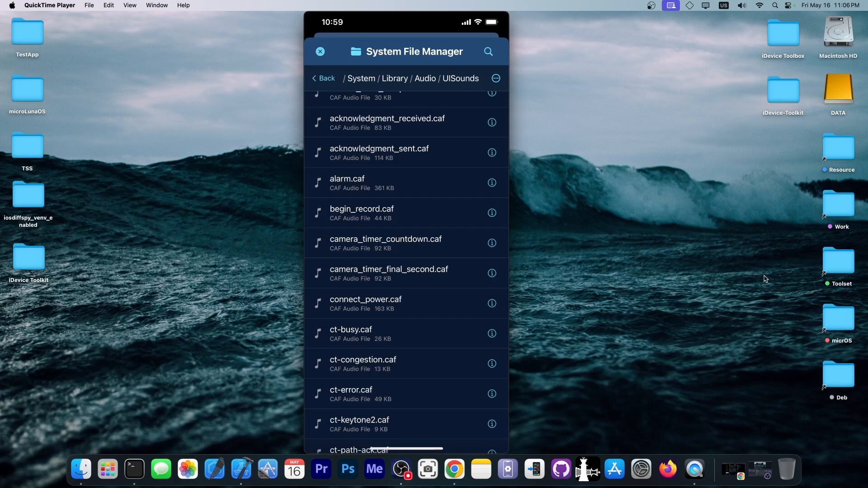
left_click(351, 334)
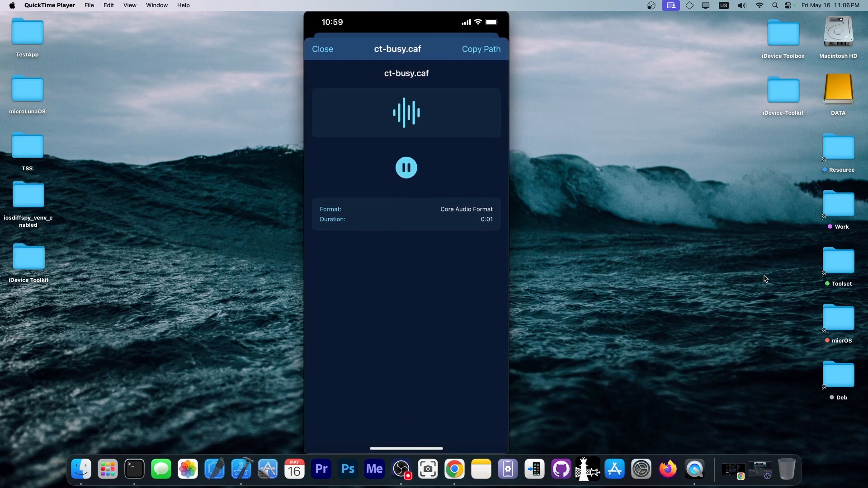
left_click(322, 49)
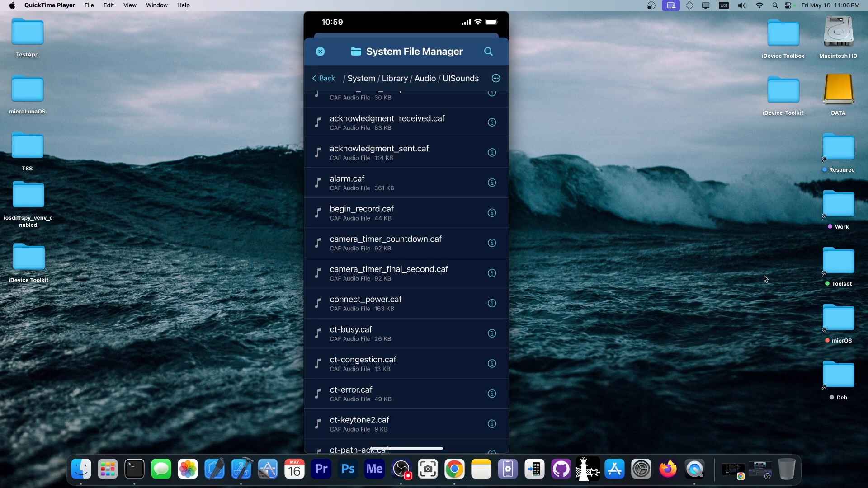
Preview ct-path-ack.caf in the audio player and copy its path
scroll("down", 3)
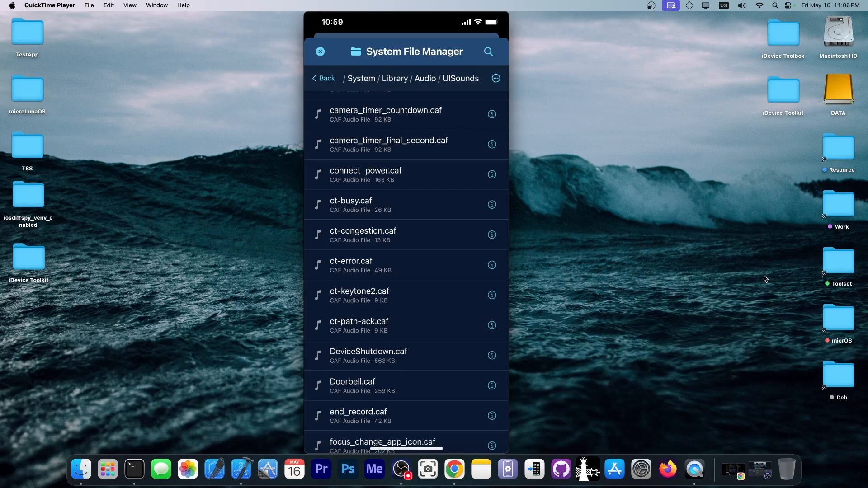
scroll("down", 3)
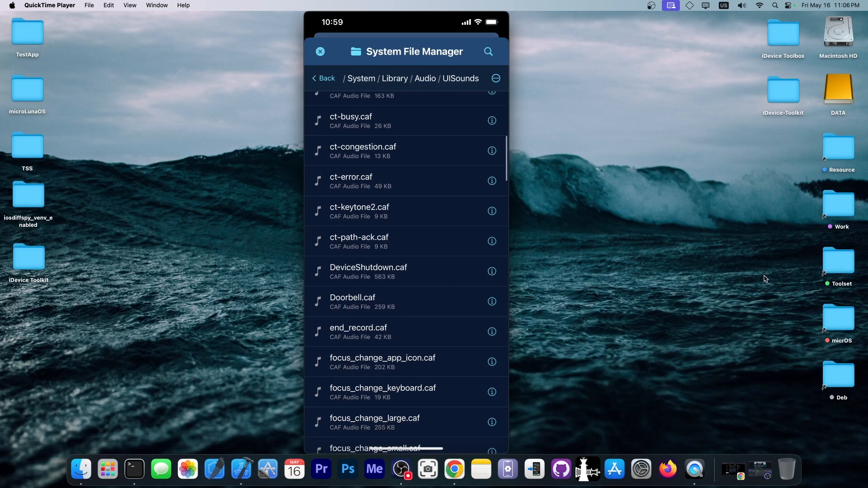
left_click(359, 241)
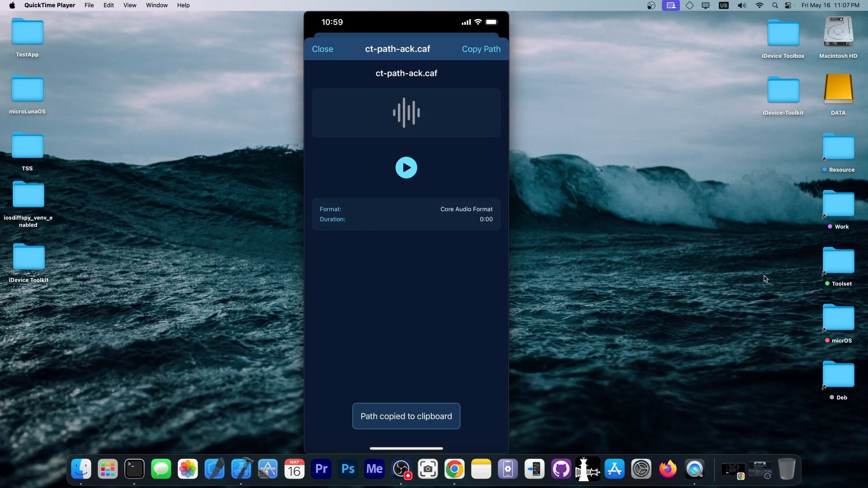
left_click(322, 49)
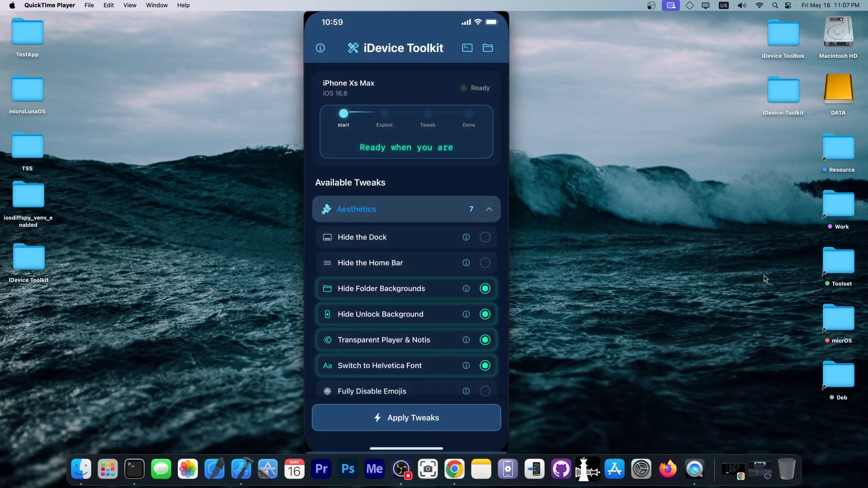
left_click(486, 47)
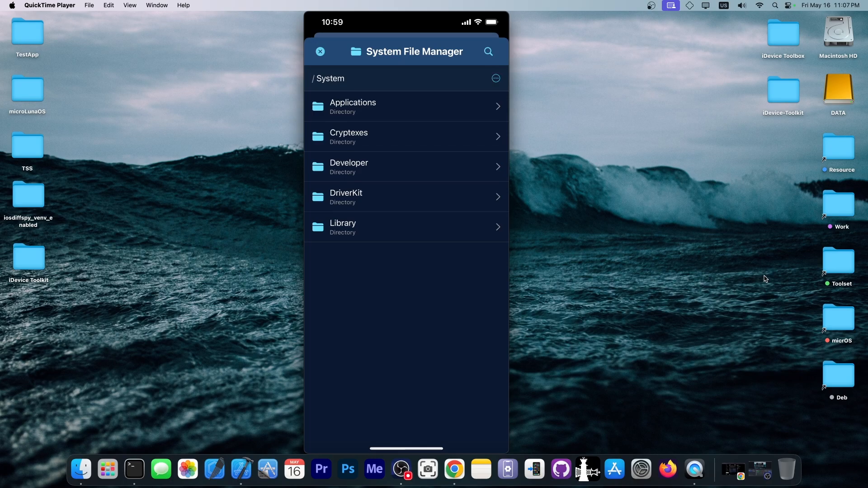
left_click(495, 78)
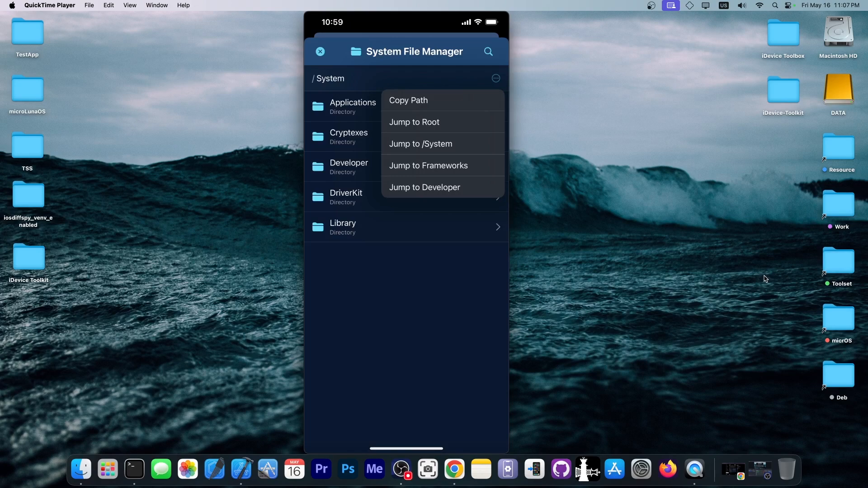
left_click(413, 122)
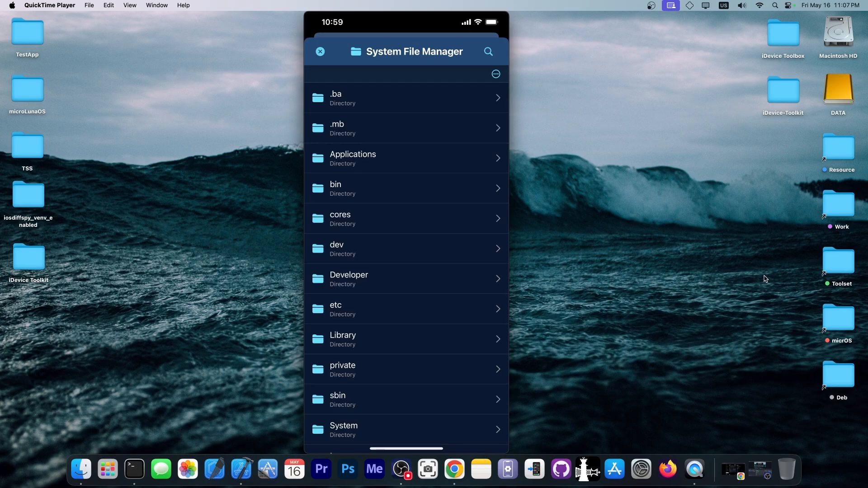
scroll("down", 3)
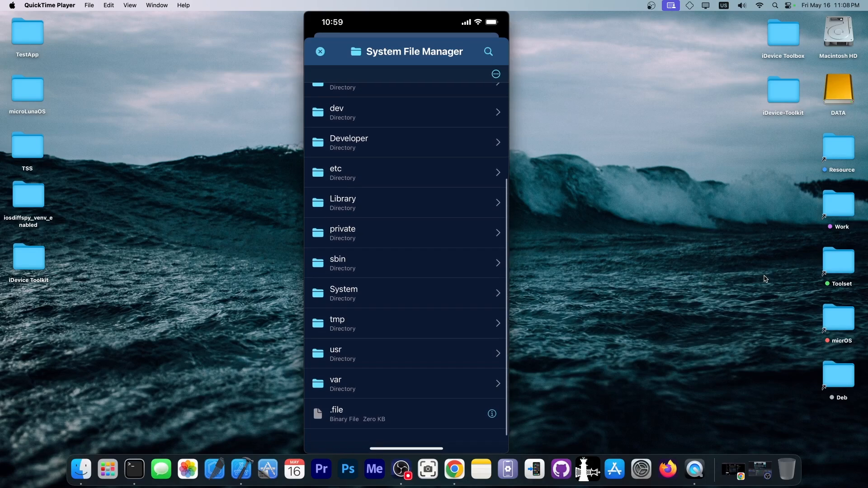
left_click(349, 142)
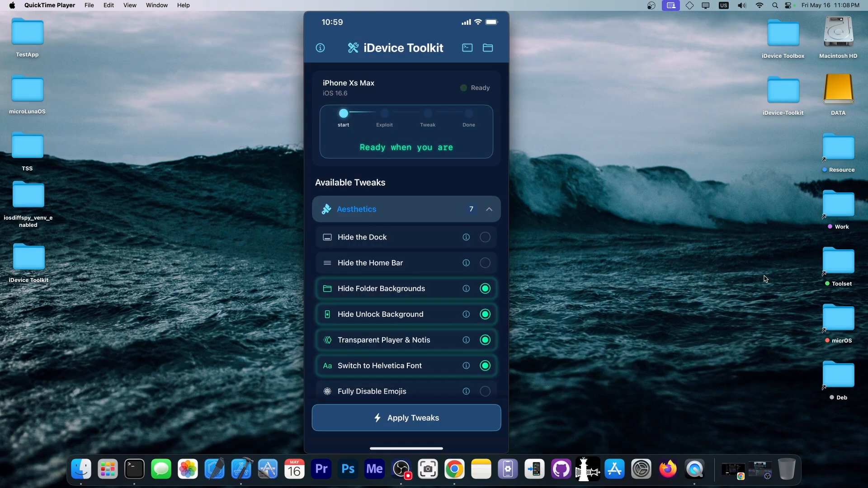
Scroll past the Privacy and Experimental tweaks, then switch to the iDevice Central download article in Chrome
scroll("down", 3)
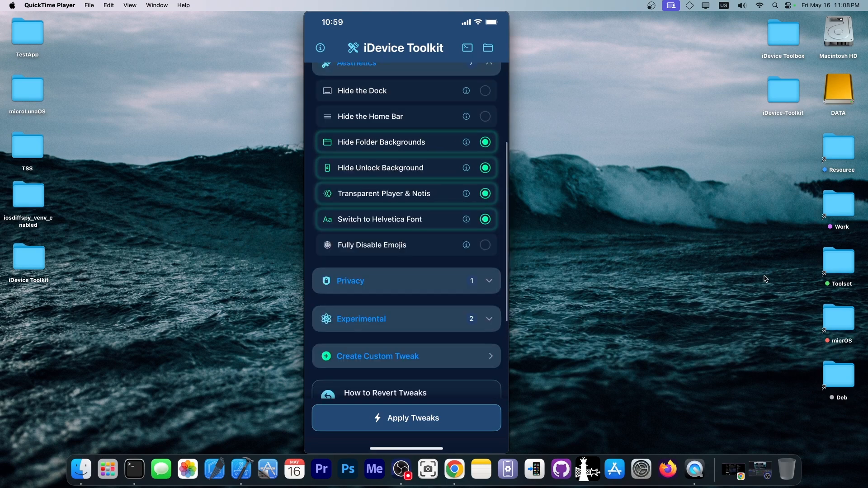
scroll("down", 3)
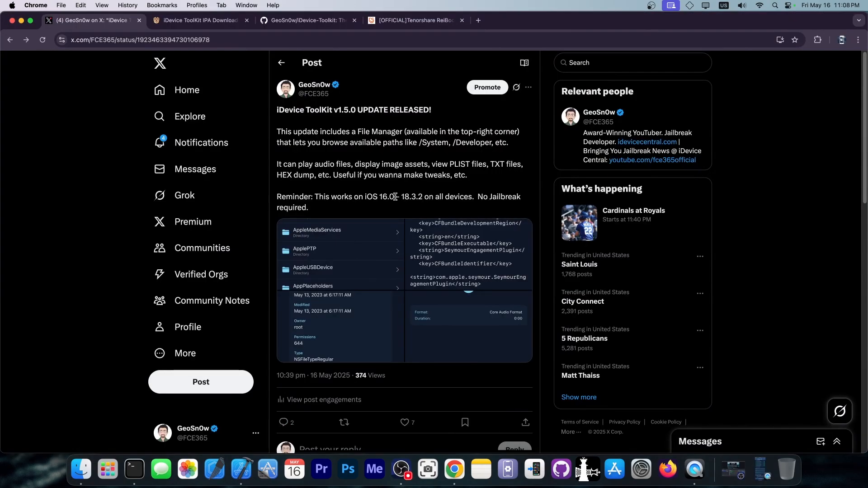
mouse_move(362, 100)
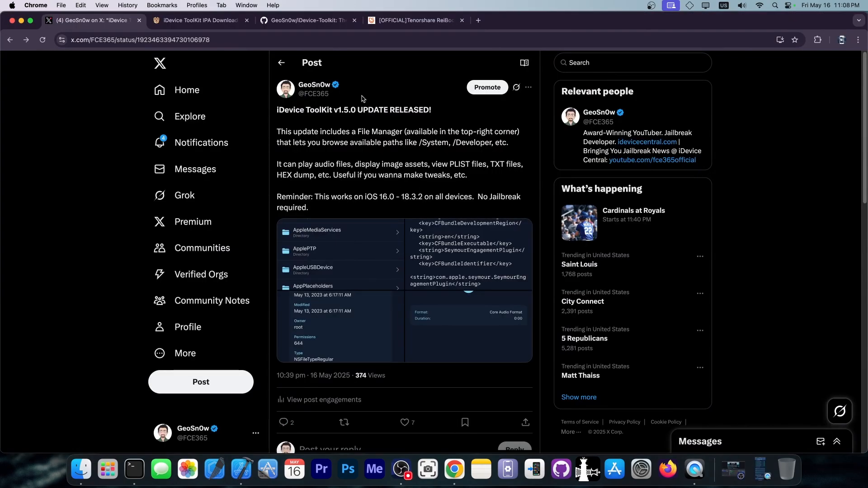
left_click(199, 20)
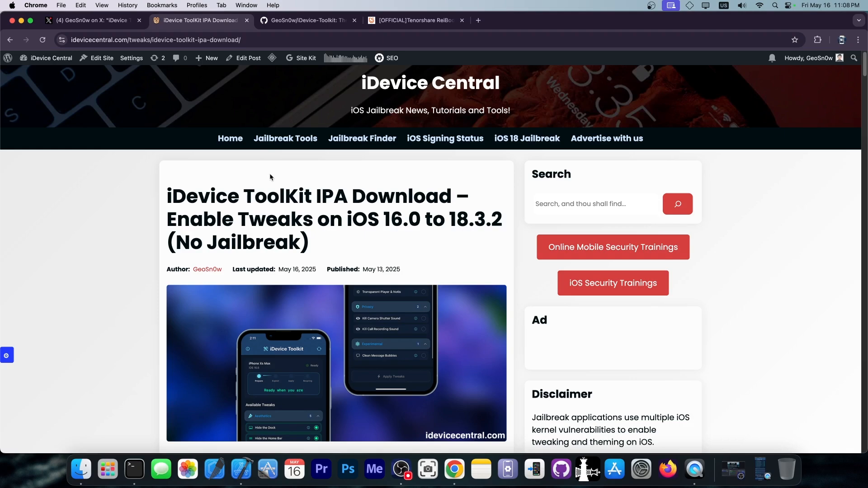
Read through the article's compatibility chart and tweak list, then go to the iDevice-Toolkit GitHub repository
scroll("down", 3)
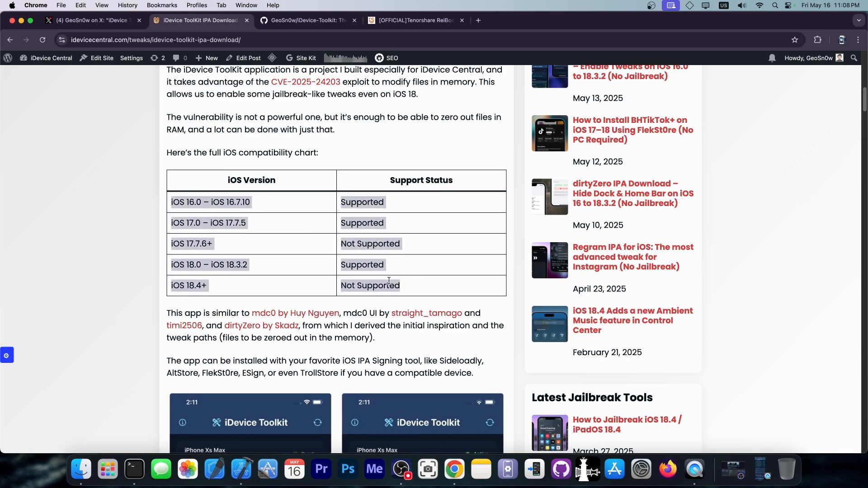
scroll("down", 3)
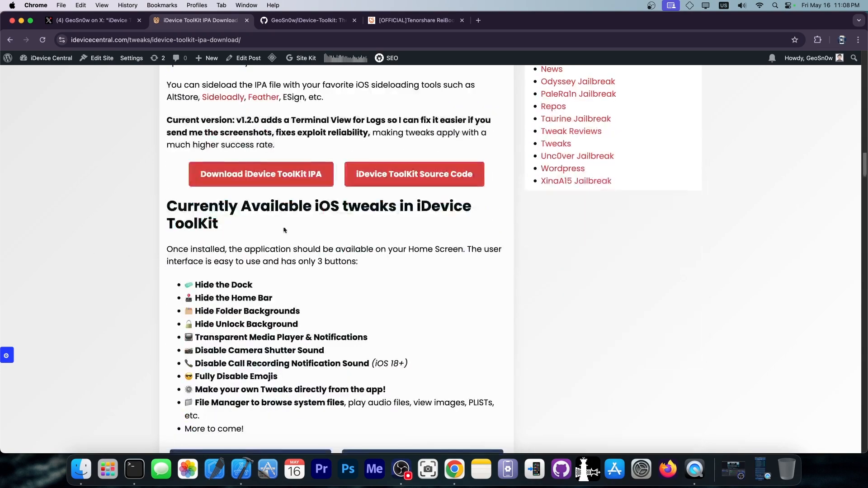
left_click(308, 20)
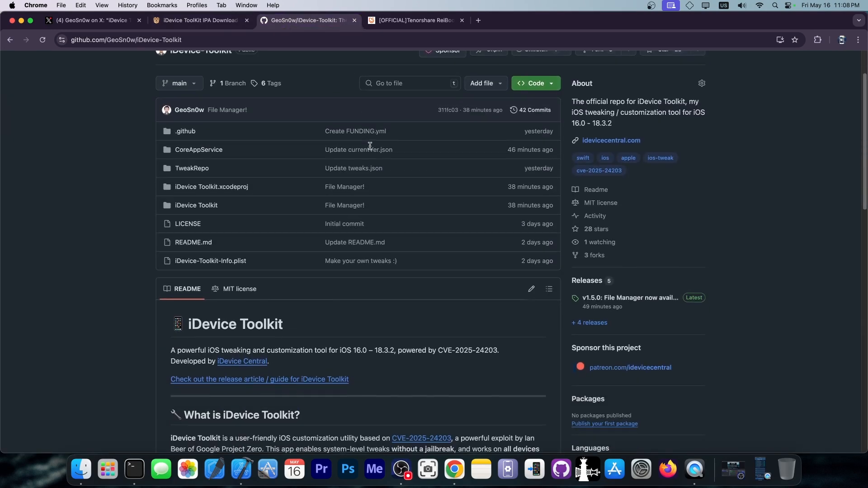
Review the repository's v1.5.0 release, then return to the iDevice Central article and the X release post
scroll("down", 3)
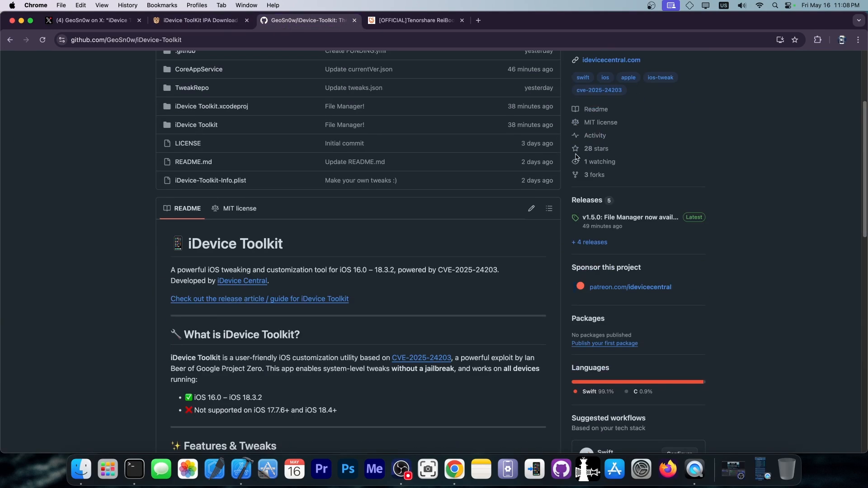
mouse_move(586, 200)
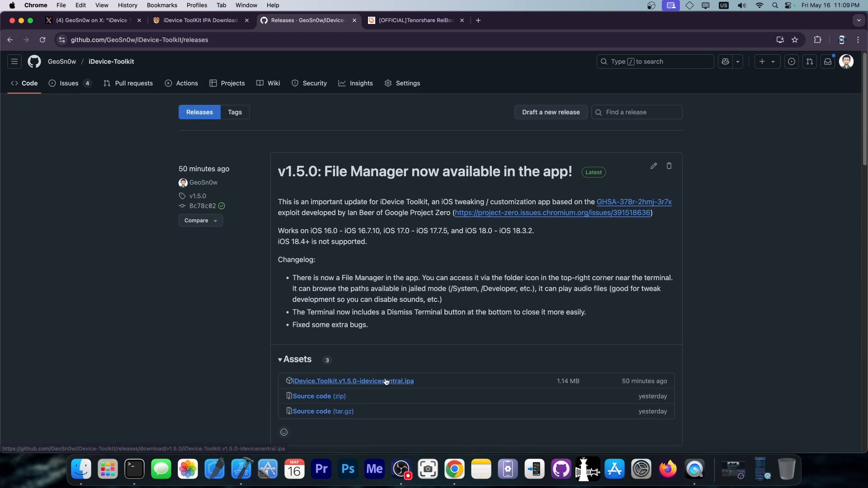
left_click(199, 19)
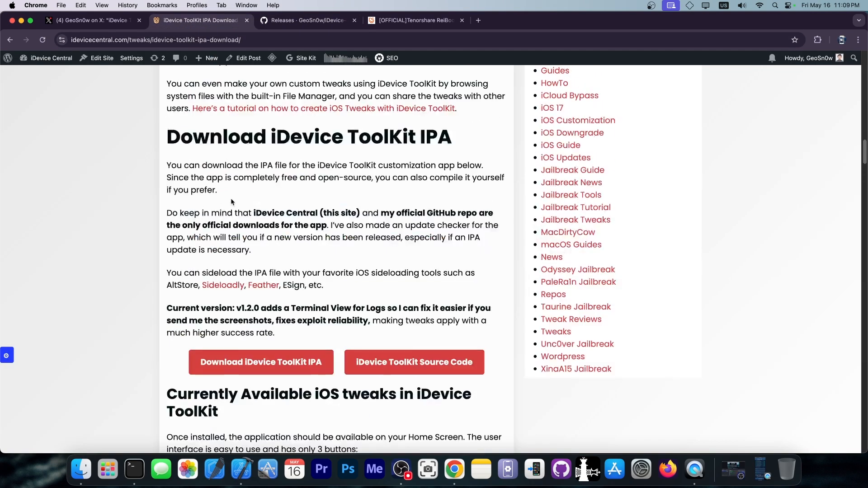
scroll("down", 3)
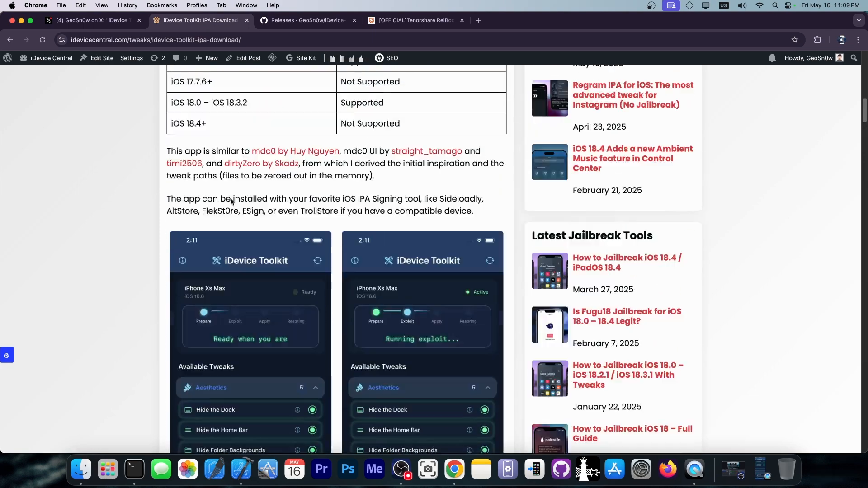
scroll("up", 3)
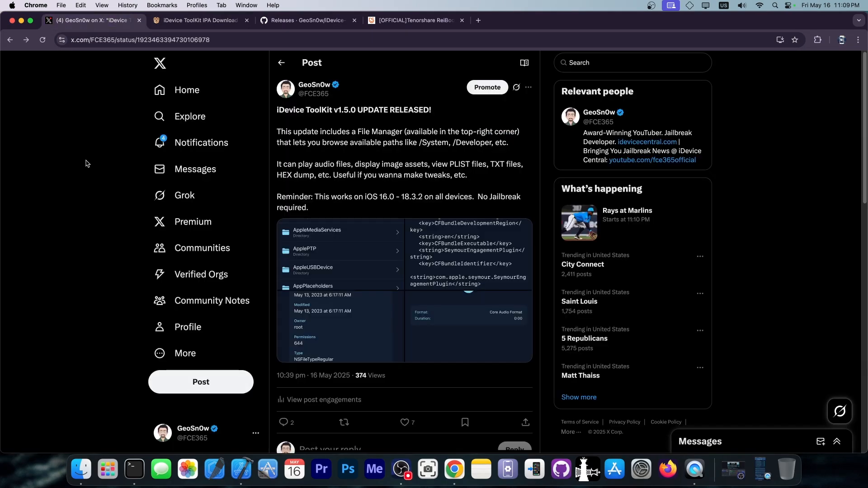
mouse_move(49, 178)
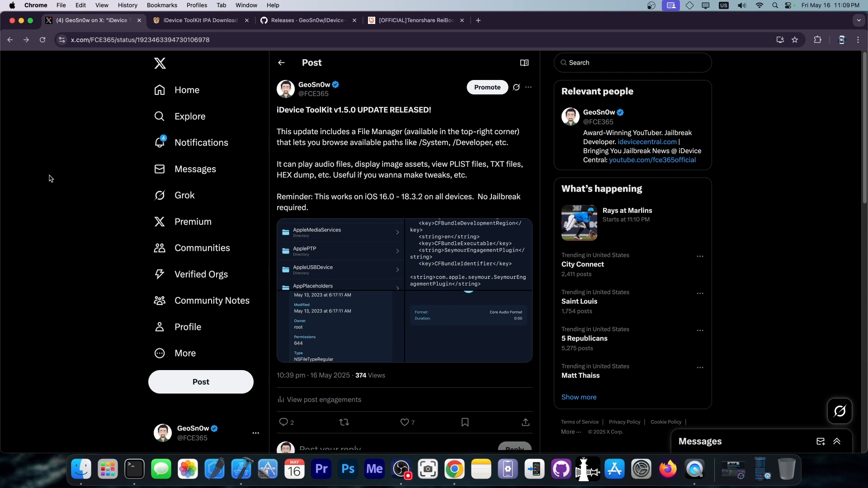
Put away the Chrome window with the X release post, leaving the macOS desktop
left_click(403, 422)
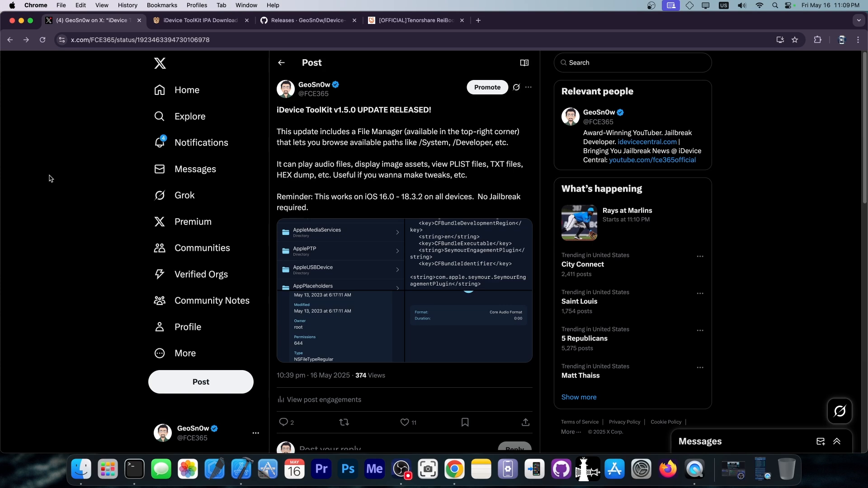
mouse_move(438, 52)
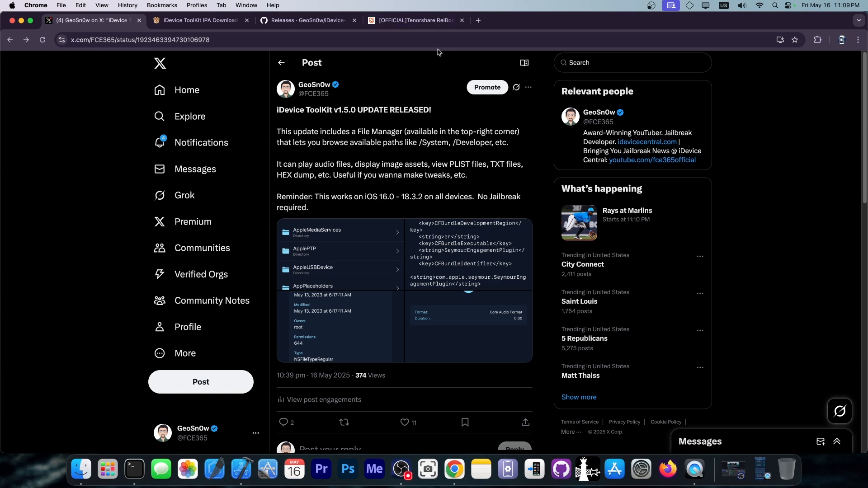
left_click(412, 21)
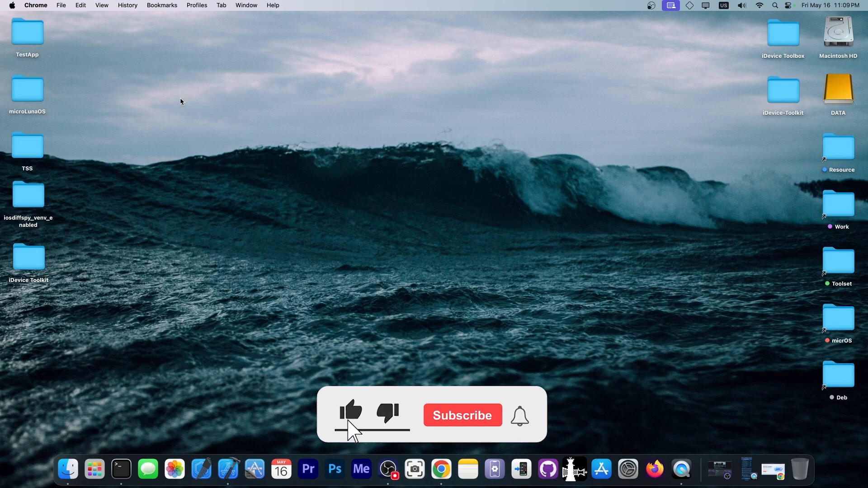
left_click(462, 415)
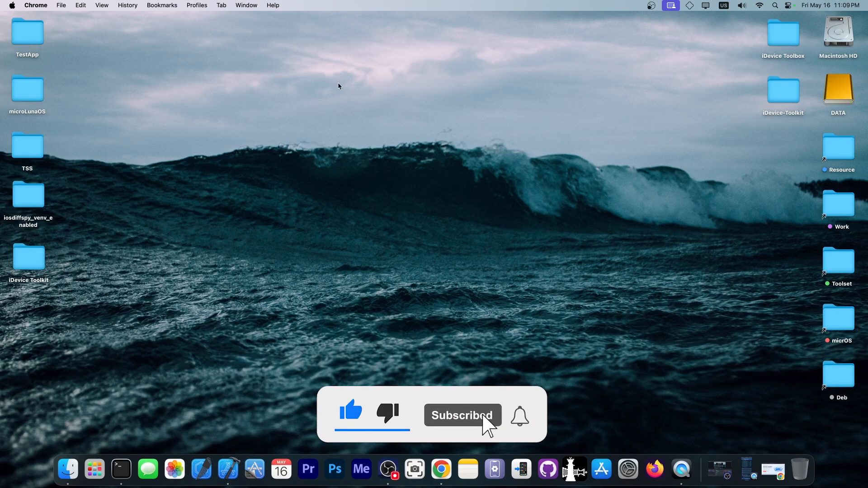